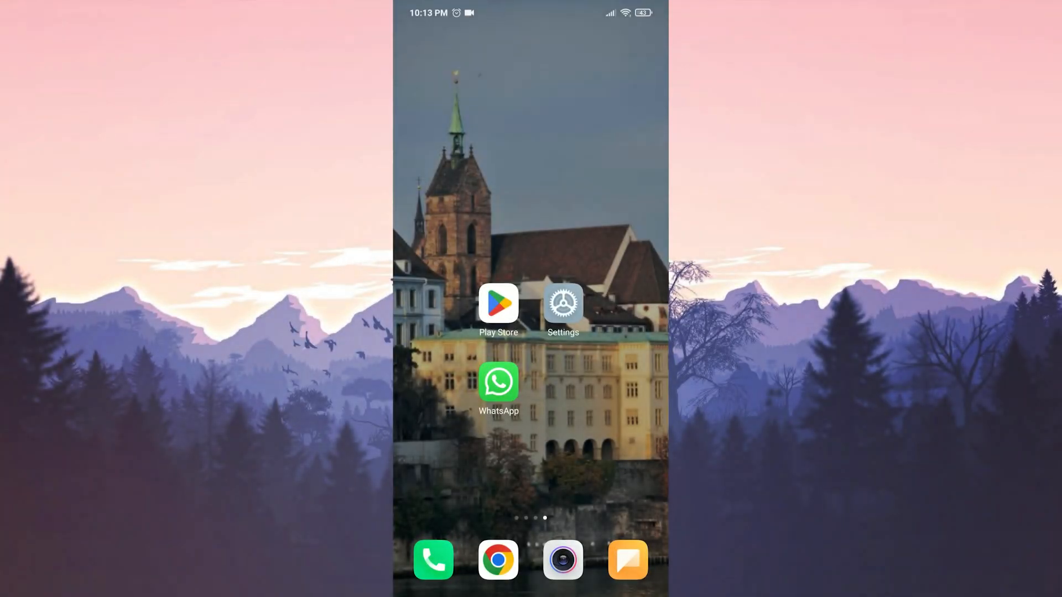
- Start the WhatsApp Messenger update from its Play Store listing
{"action": "left_click", "coordinate": [498, 383]}
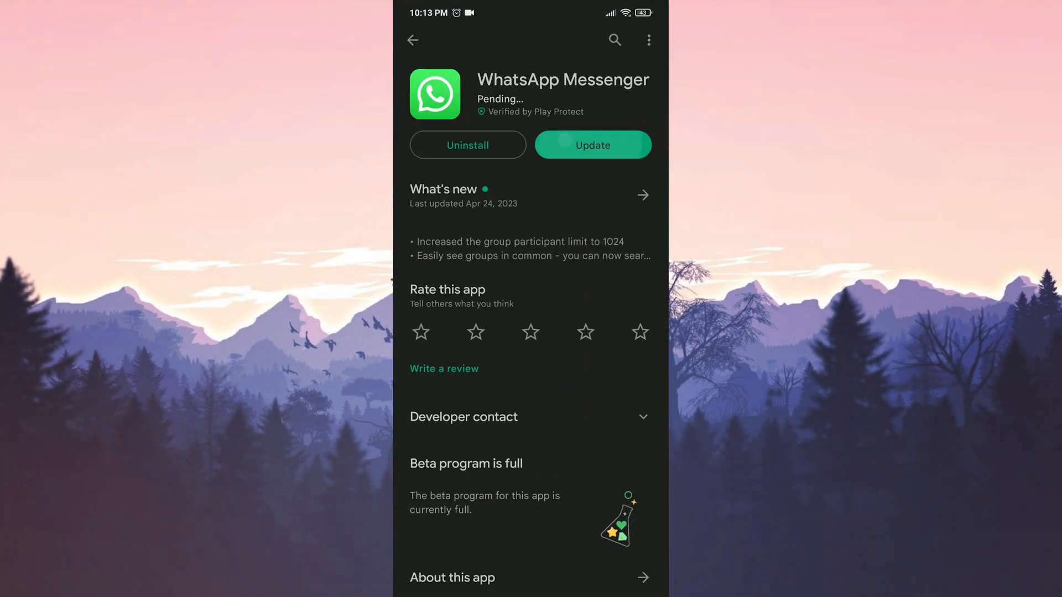
{"action": "left_click", "coordinate": [593, 145]}
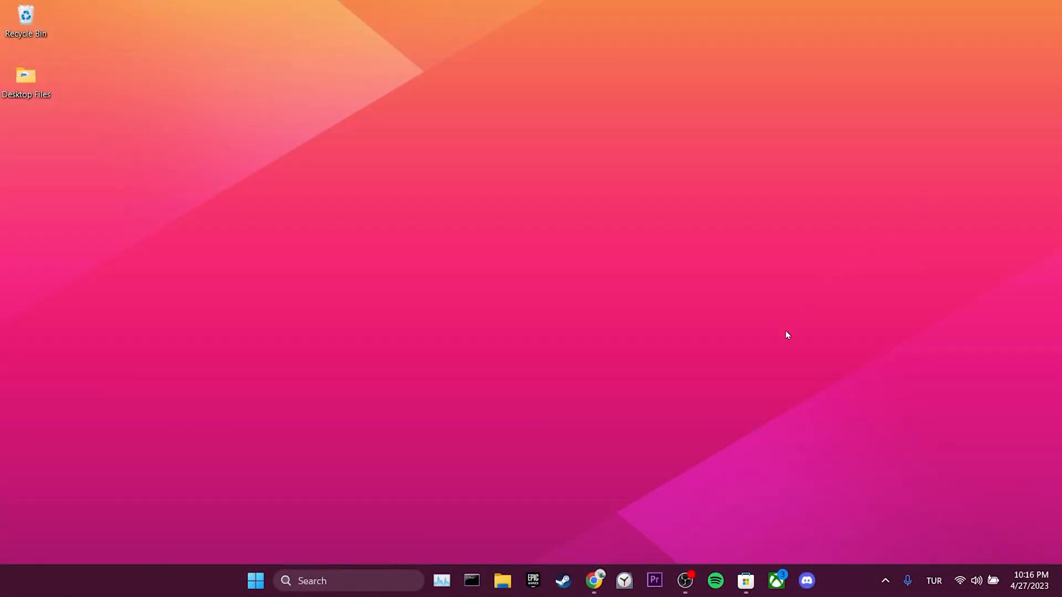
- Launch Chrome and go to Settings > Privacy and security
{"action": "left_click", "coordinate": [594, 581]}
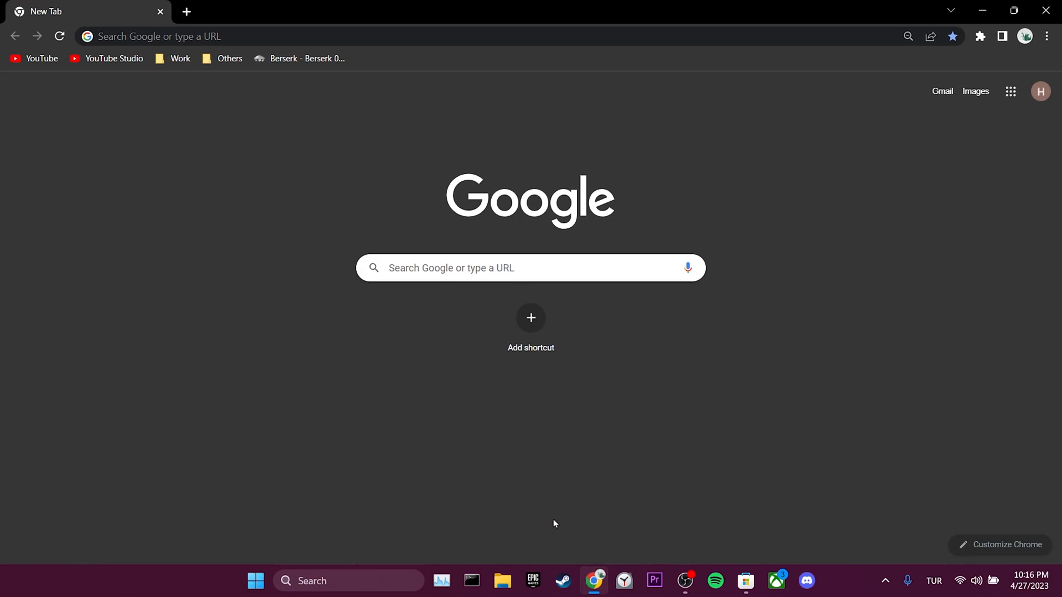
{"action": "left_click", "coordinate": [1046, 35]}
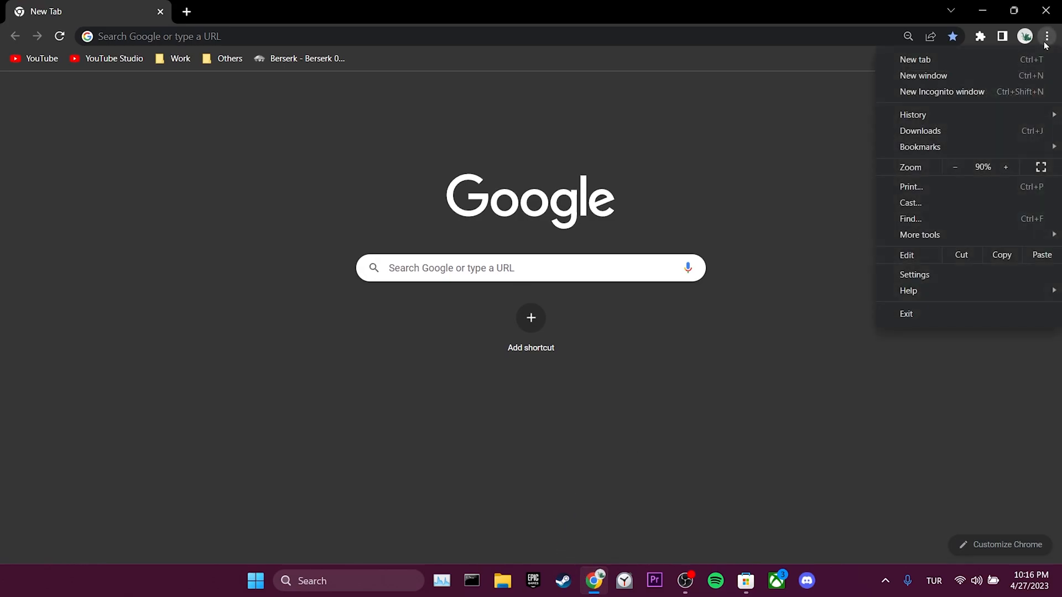
{"action": "left_click", "coordinate": [914, 275]}
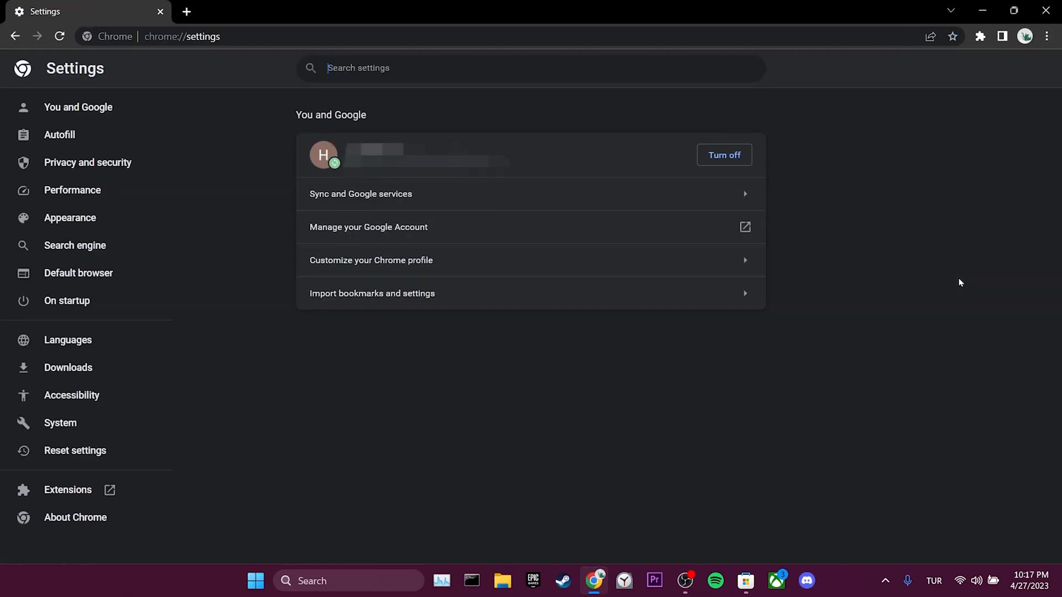
{"action": "left_click", "coordinate": [87, 162]}
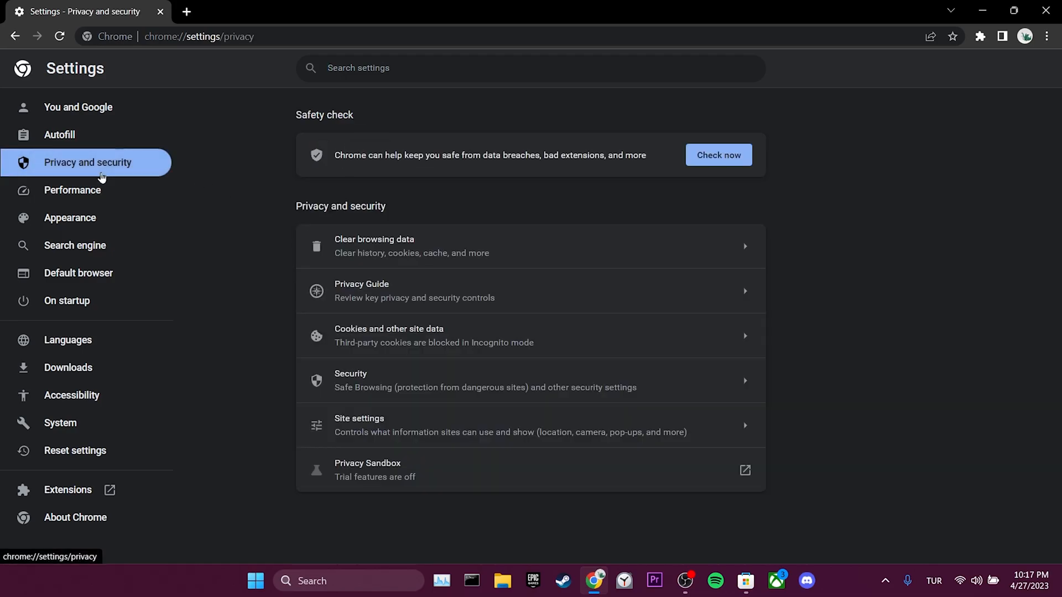
{"action": "mouse_move", "coordinate": [509, 335]}
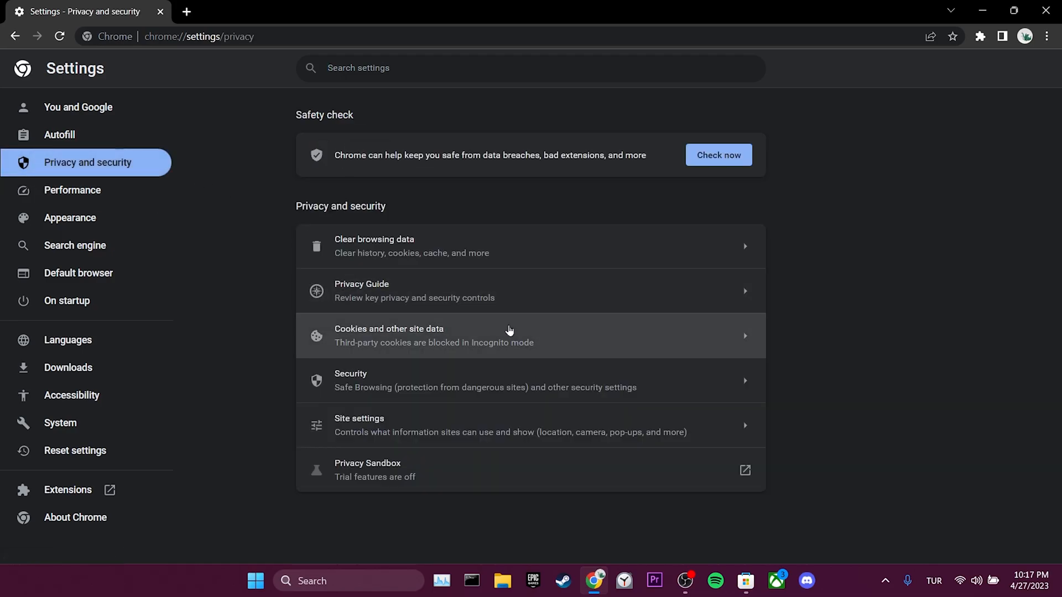
- Search site data for 'whats' and clear whatsapp.com's stored data and permissions
{"action": "left_click", "coordinate": [507, 335]}
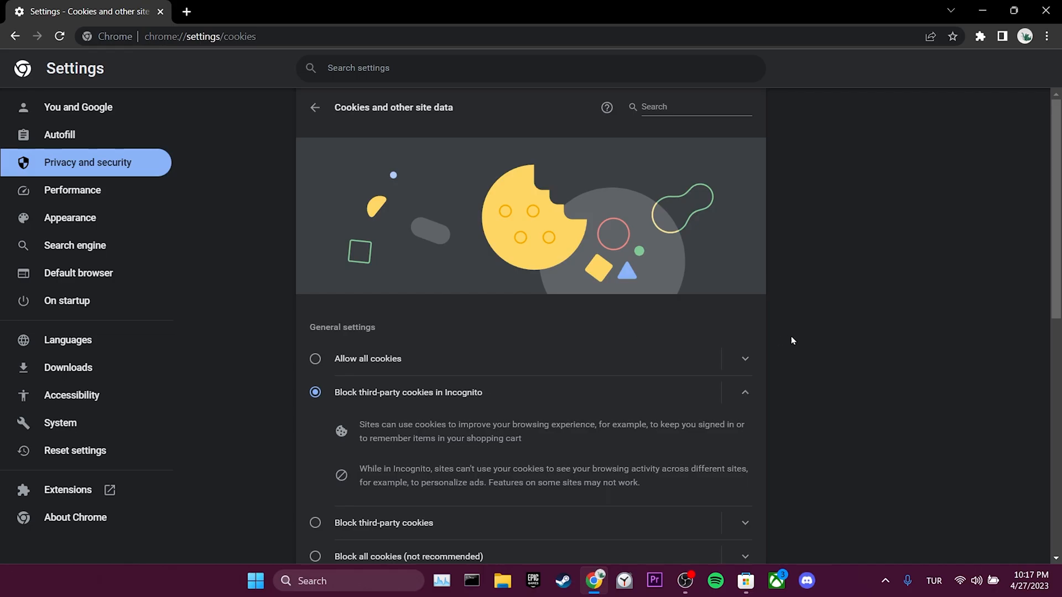
{"action": "scroll", "scroll_direction": "down", "scroll_amount": 3}
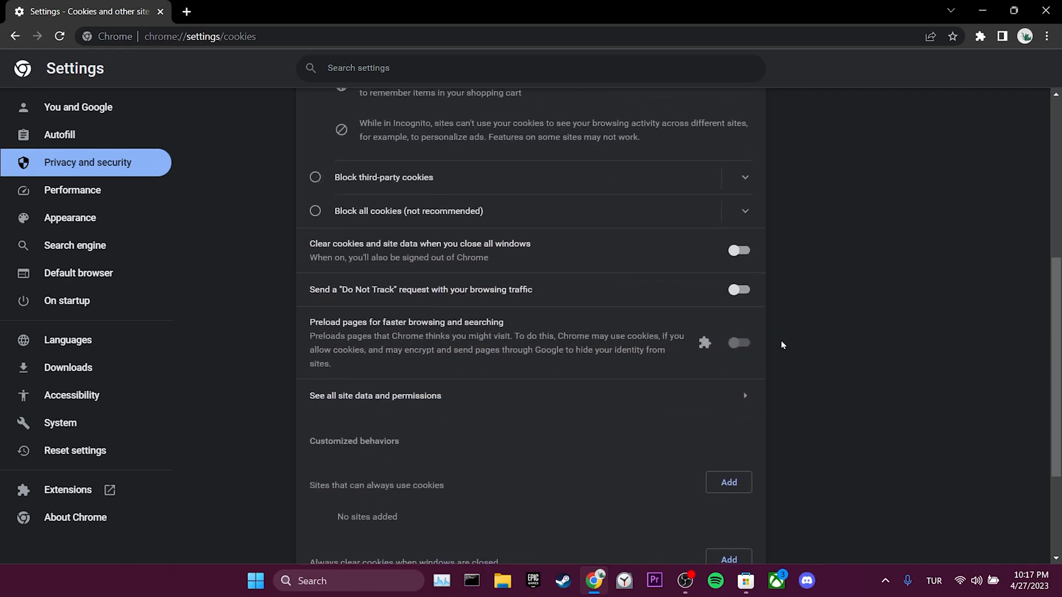
{"action": "left_click", "coordinate": [375, 396]}
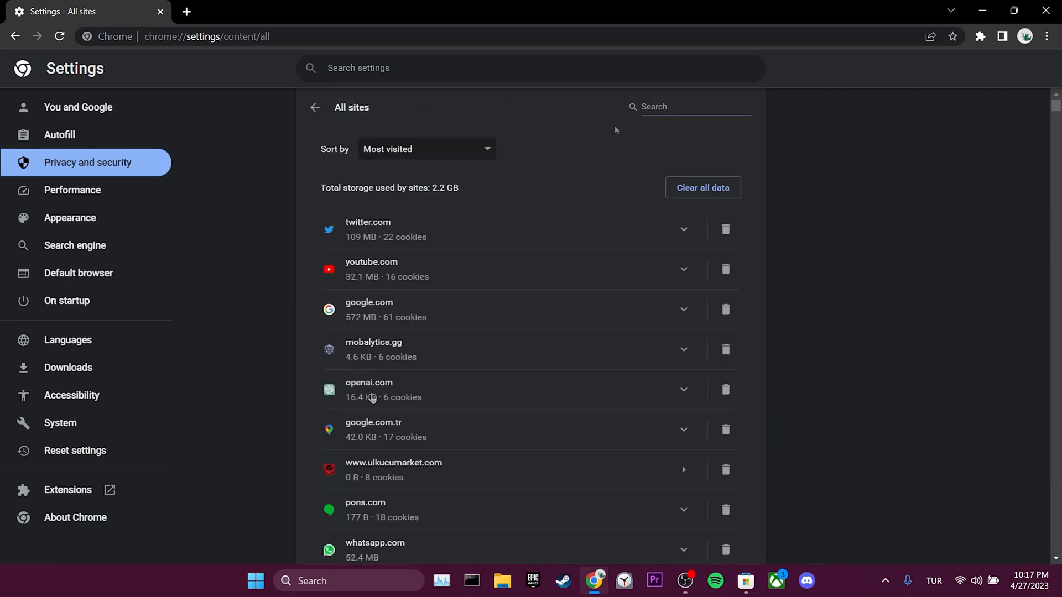
{"action": "type", "text": "whats"}
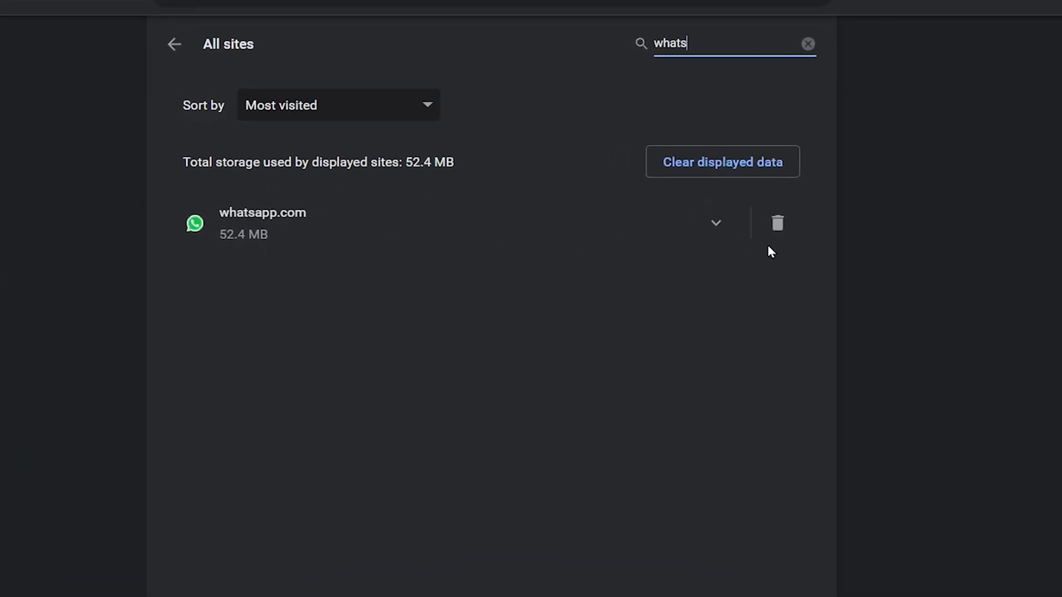
{"action": "left_click", "coordinate": [777, 222]}
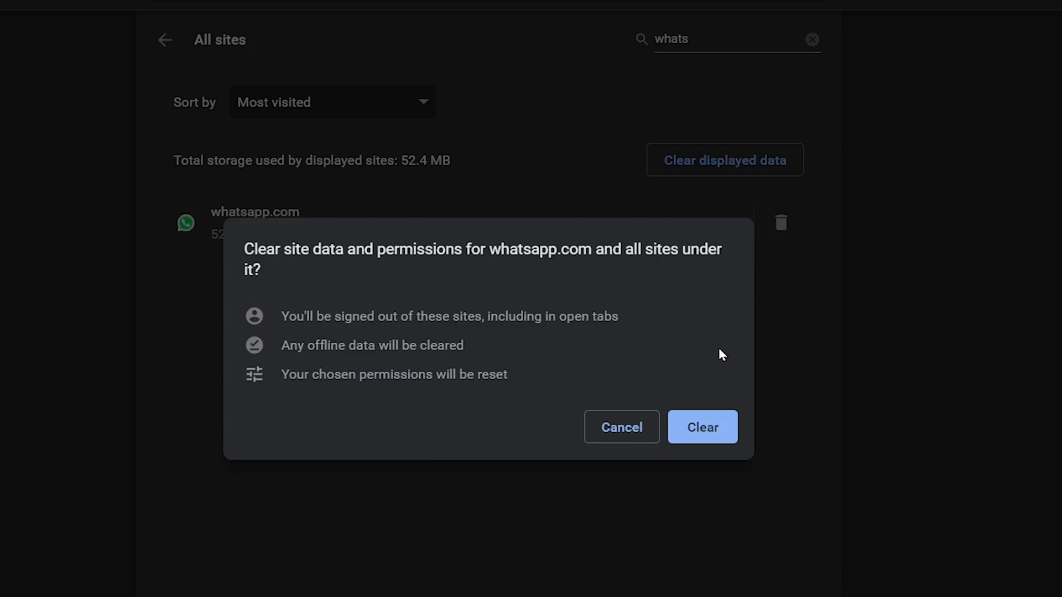
{"action": "left_click", "coordinate": [703, 427]}
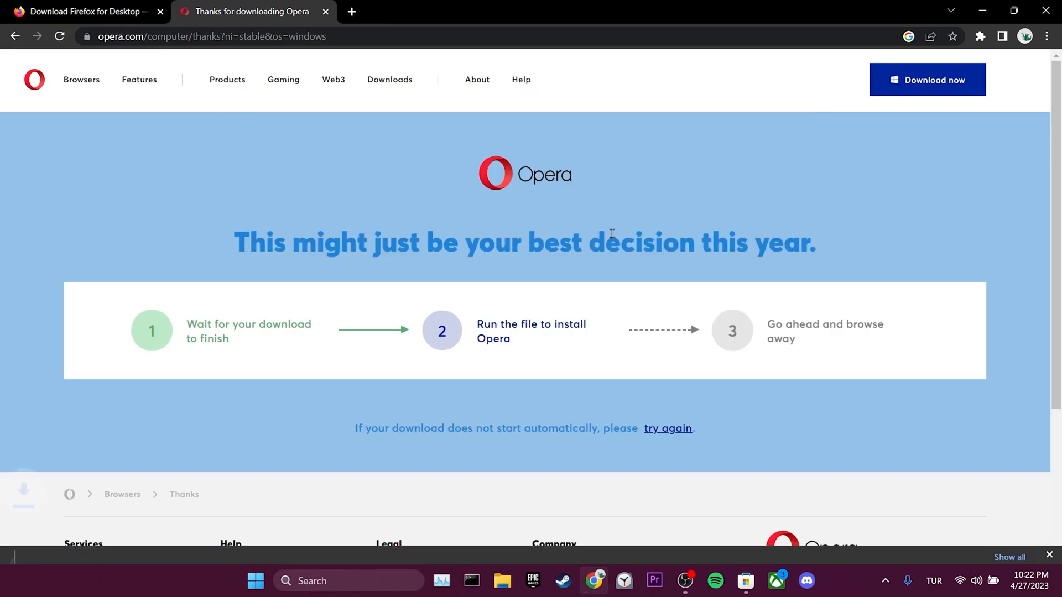
- Return to the Firefox download tab, then launch the Microsoft Store app
{"action": "left_click", "coordinate": [89, 11]}
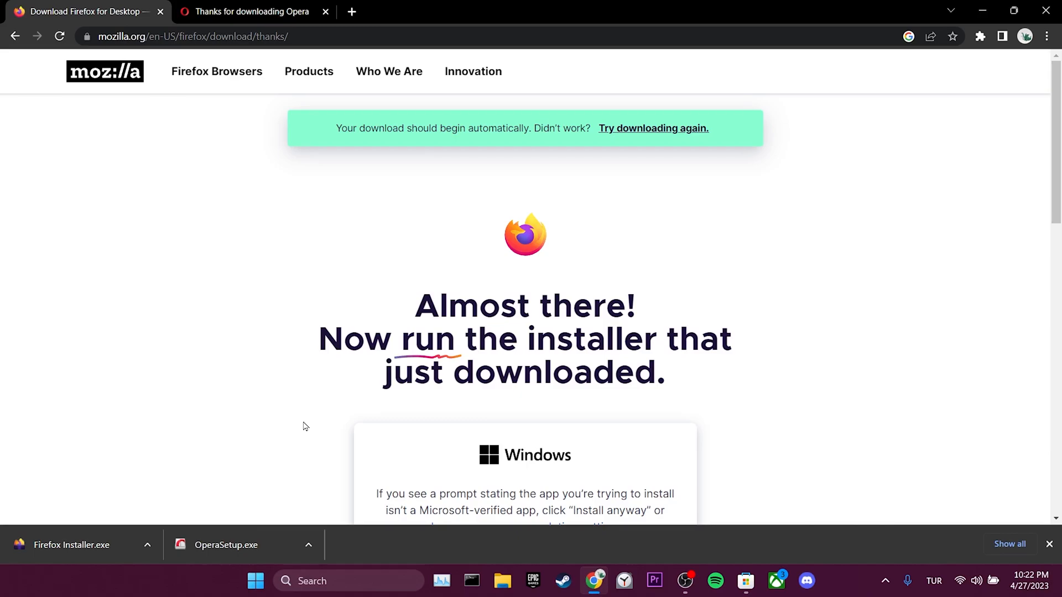
{"action": "left_click", "coordinate": [745, 580]}
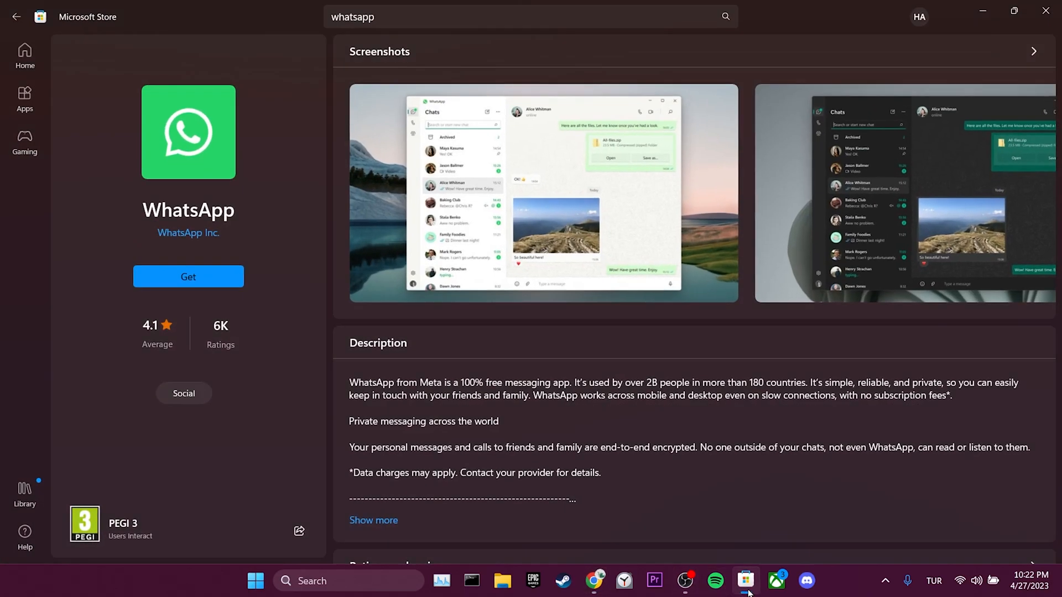
- Bring up the WhatsApp desktop app listing in Microsoft Store
{"action": "left_click", "coordinate": [188, 276]}
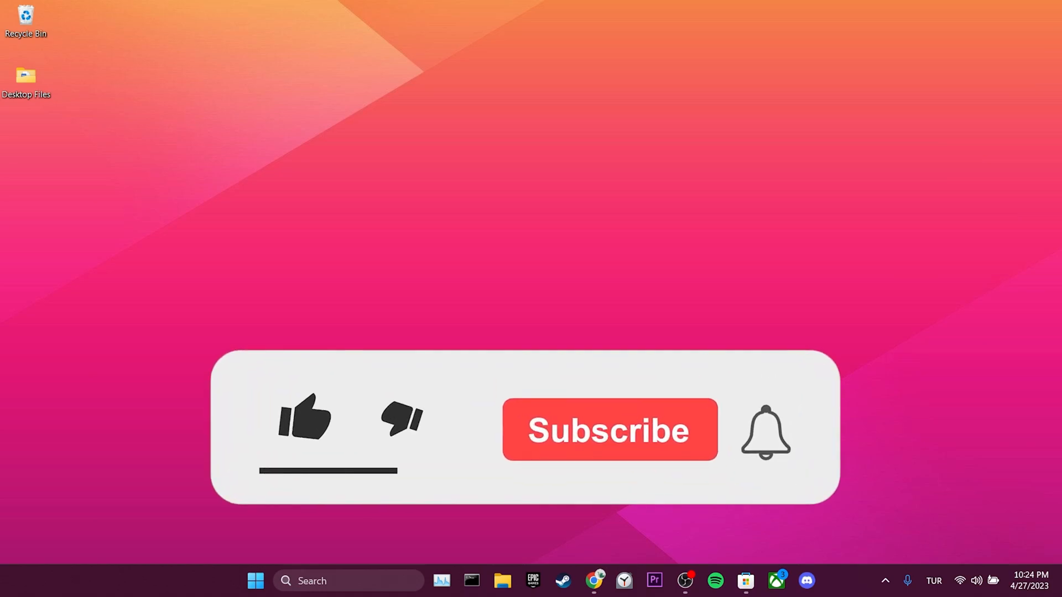
{"action": "left_click", "coordinate": [305, 418]}
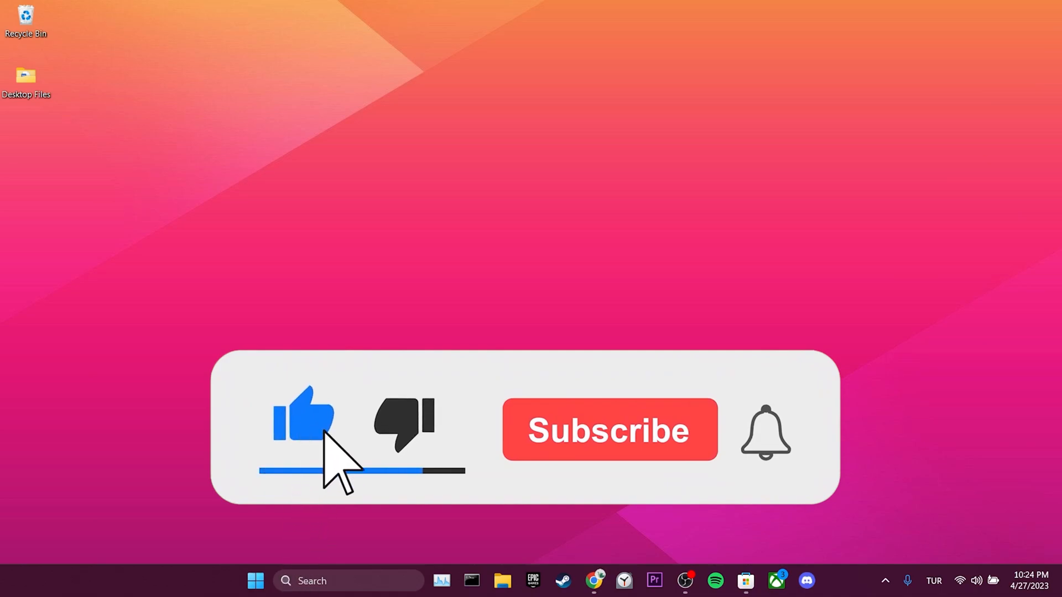
{"action": "left_click", "coordinate": [608, 429]}
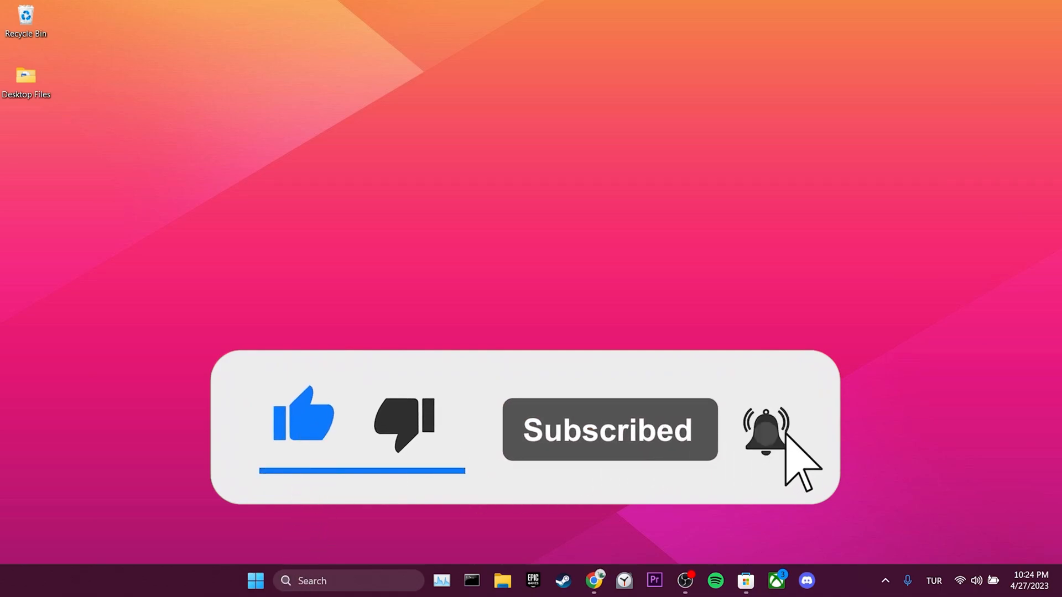